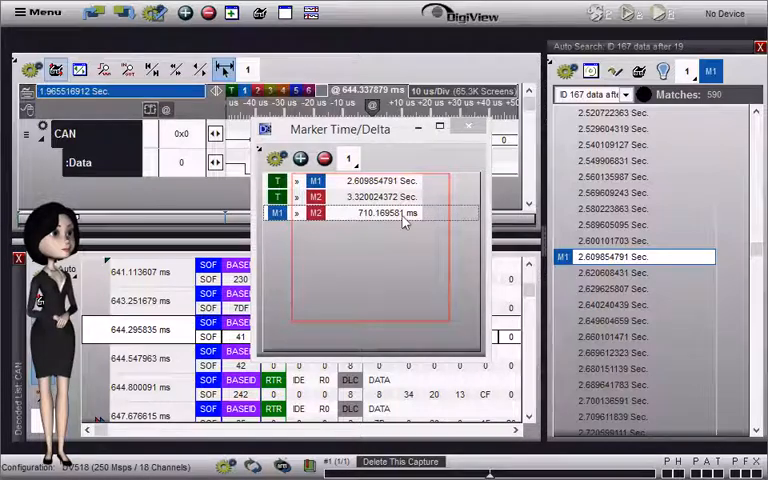
Drop the Status window onto Marker Time/Delta so it becomes a second tab.
click(352, 151)
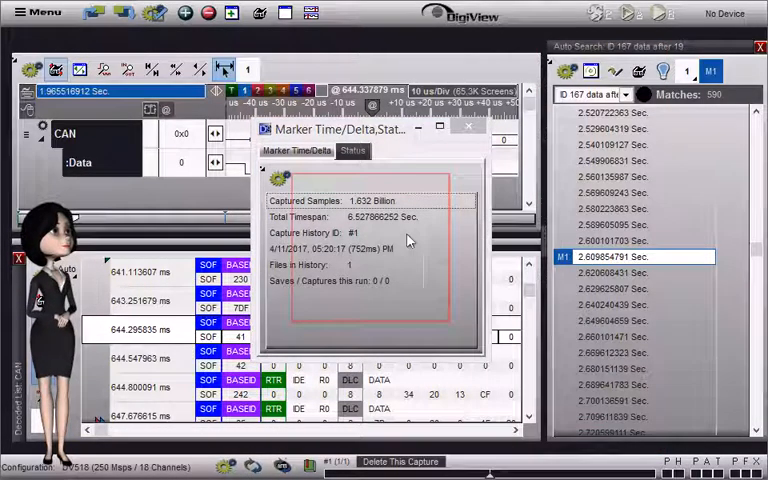
Add Dynamic Measurements as a third tab and dock the group on the right beside Auto Search.
click(350, 150)
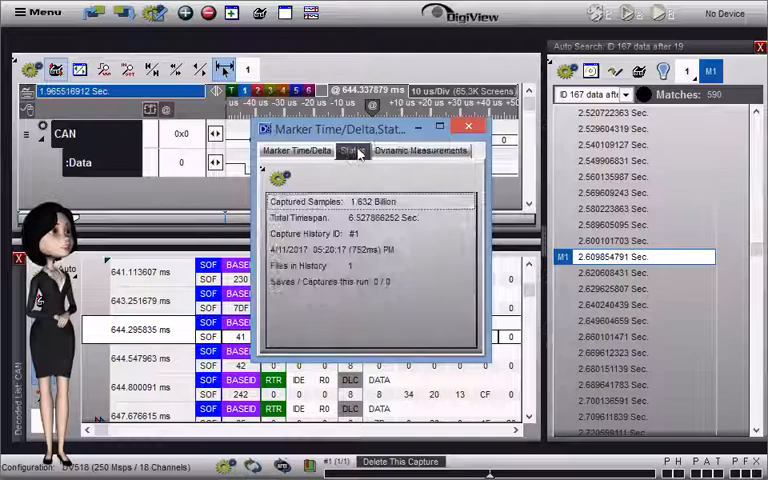
click(294, 150)
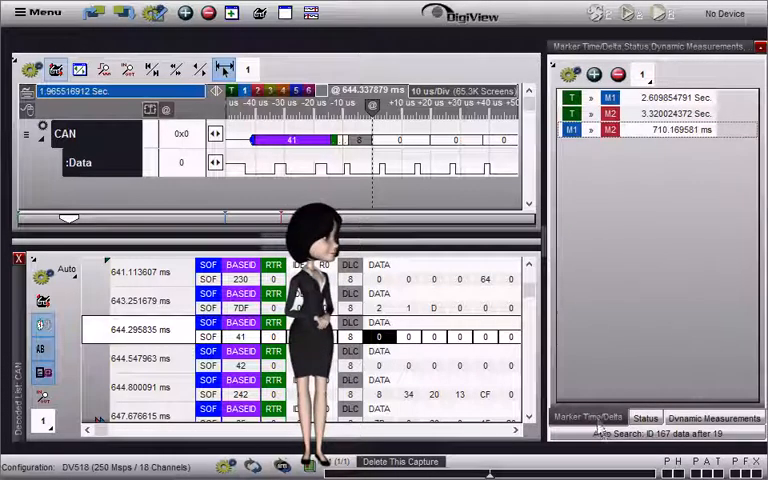
Move the docked group's Marker Time/Delta, Status and Dynamic Measurements tabs to the top.
click(712, 417)
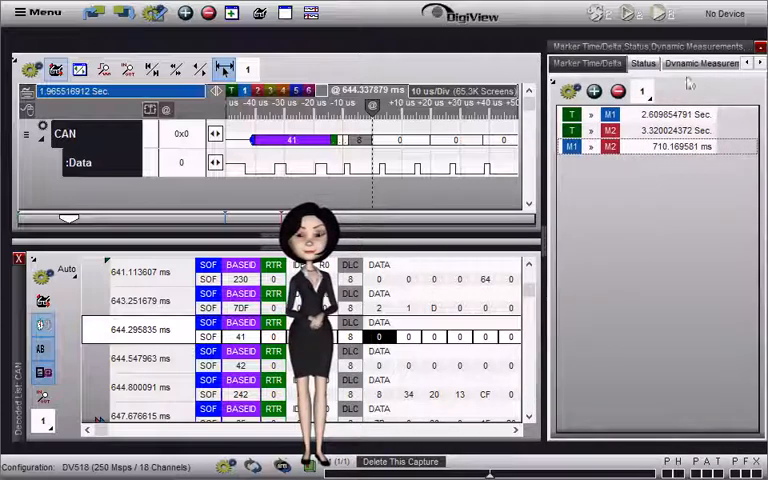
Spread the four tabs over two rows, Auto Search above the other three.
right_click(650, 62)
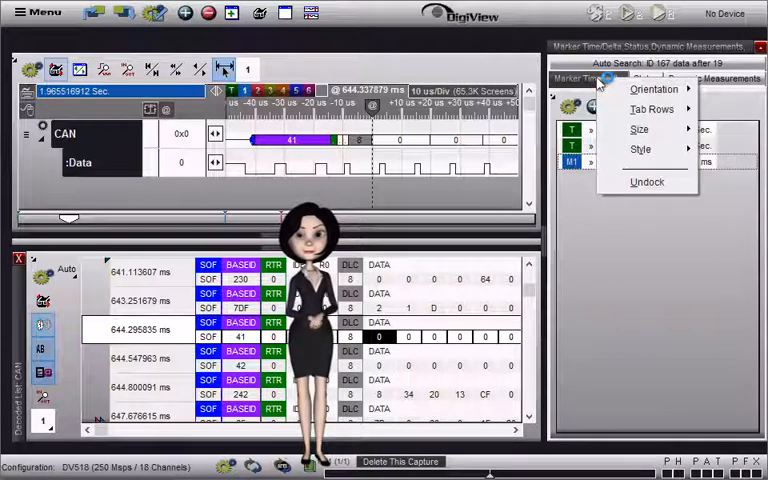
mouse_move(640, 149)
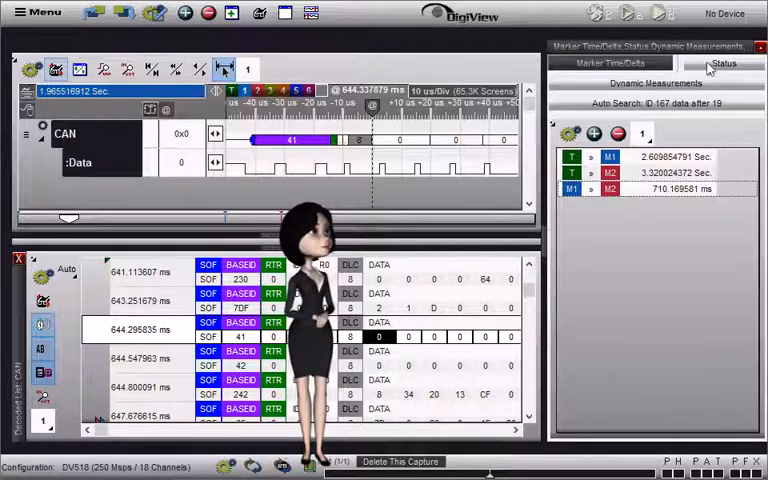
click(723, 63)
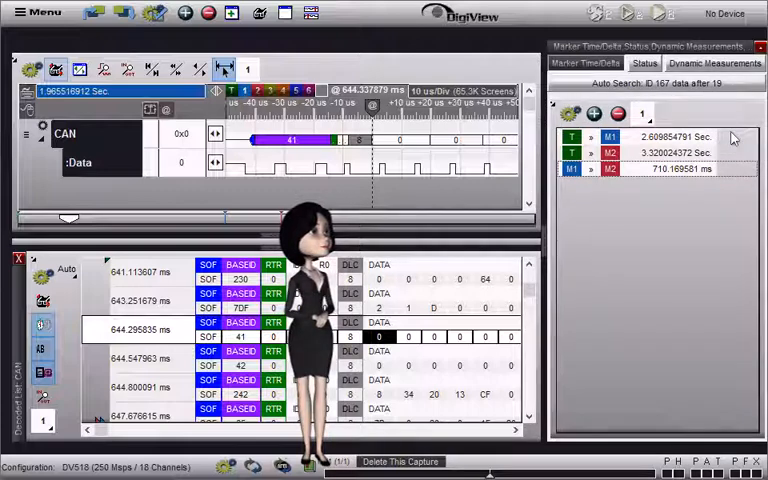
click(715, 63)
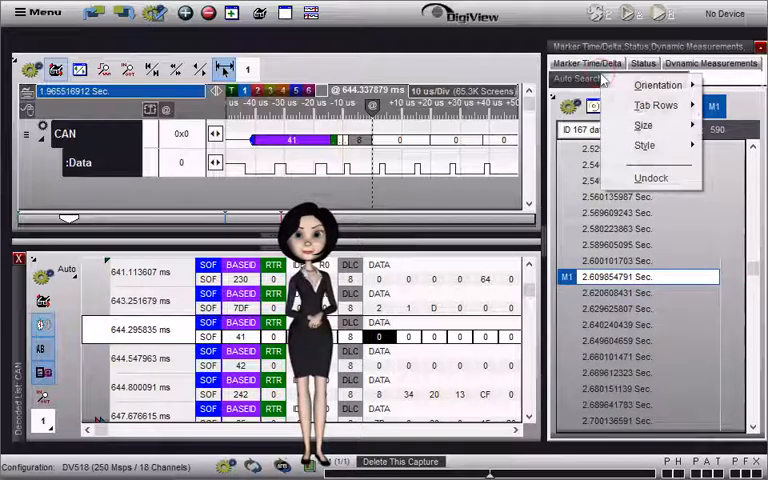
mouse_move(643, 125)
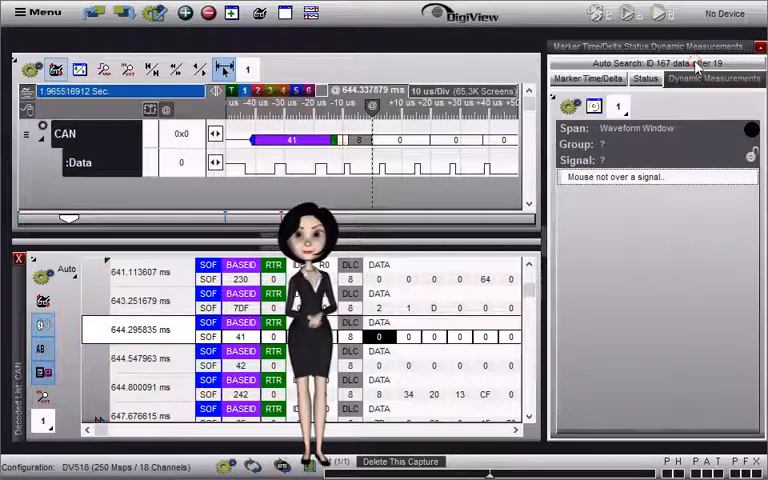
Split Status and Marker Time/Delta out, recombine them, and undock the right-side group.
click(588, 79)
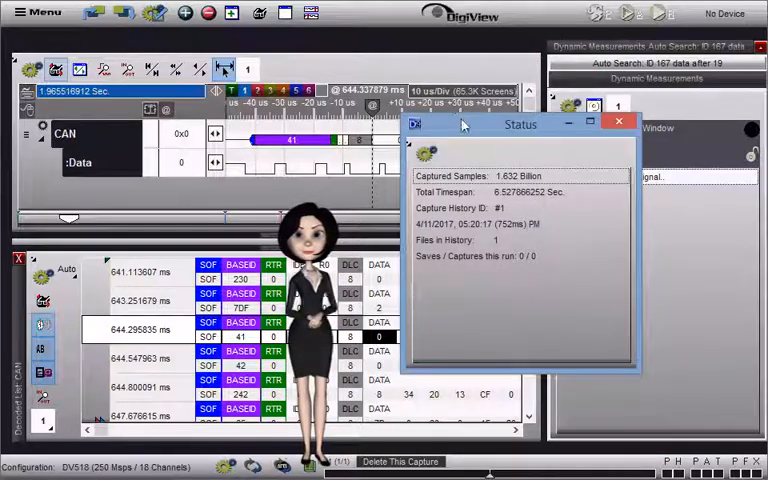
click(618, 122)
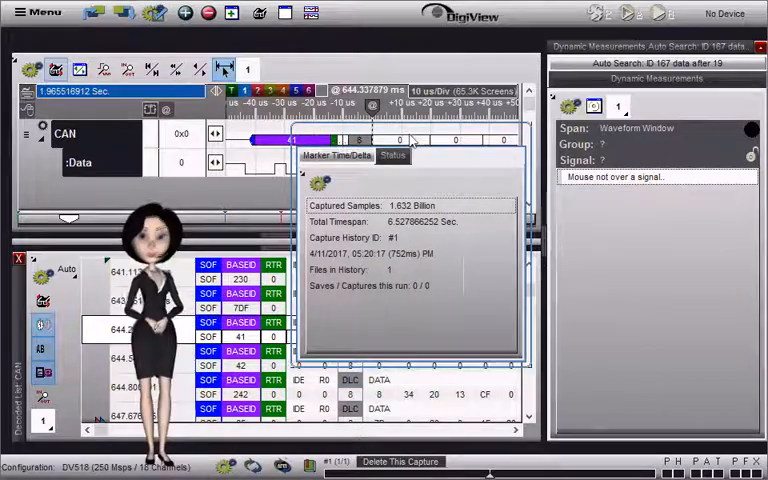
click(334, 155)
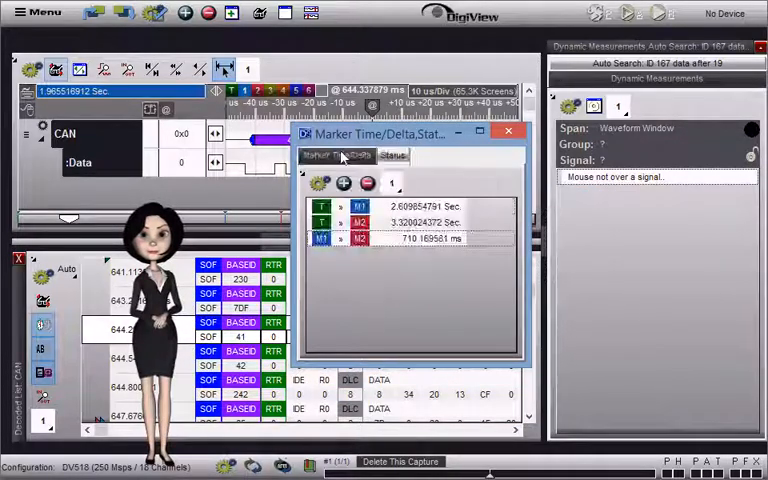
click(393, 155)
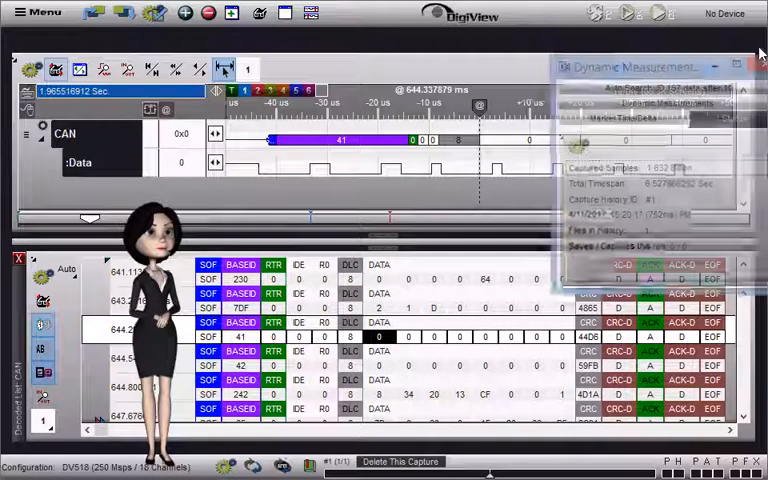
Dock Dynamic Measurements alone on the right and close the remaining floating group.
click(744, 65)
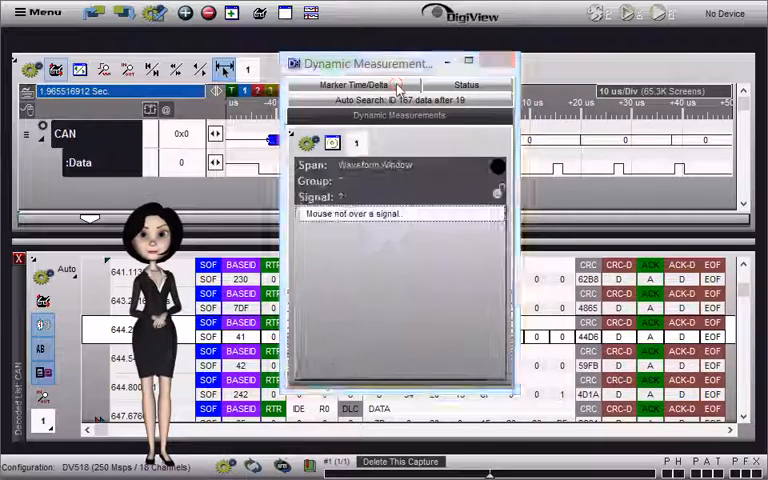
click(315, 143)
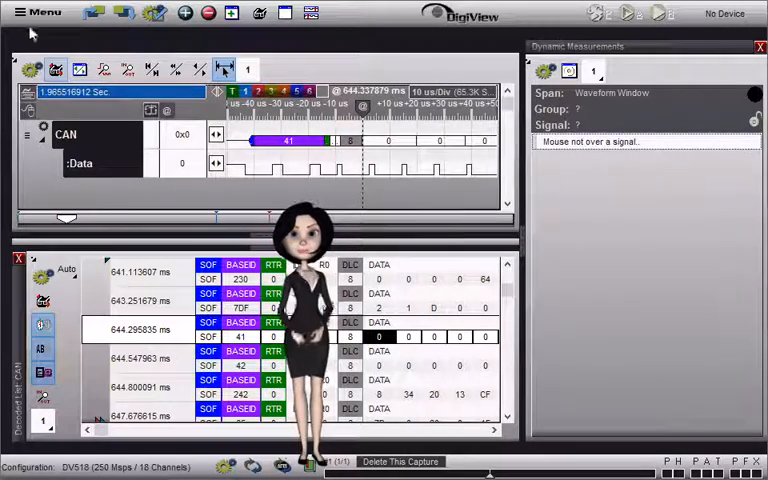
Reopen Auto Search, Marker Time/Delta and Status below Dynamic Measurements, showing the Status tab.
click(40, 13)
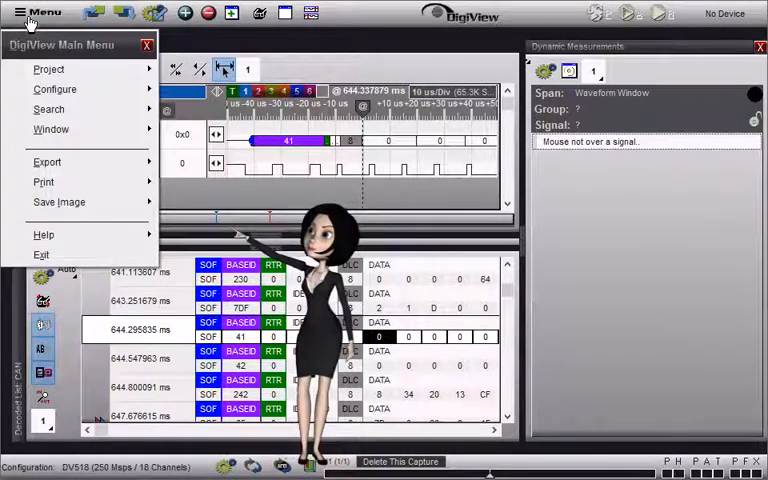
click(51, 129)
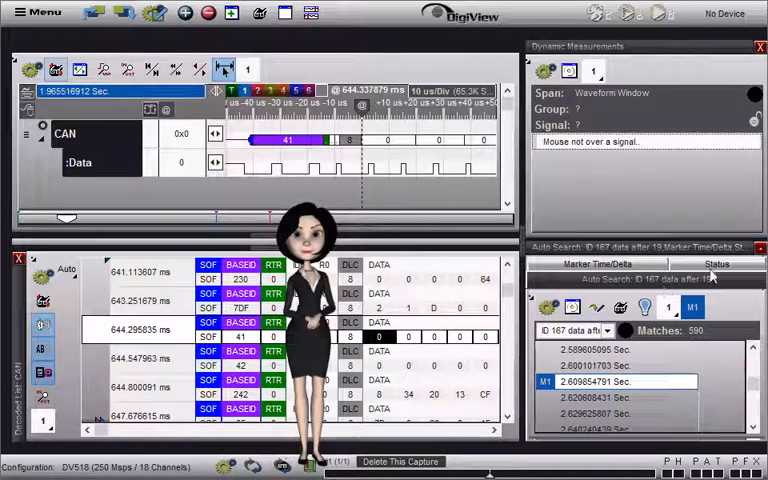
click(717, 279)
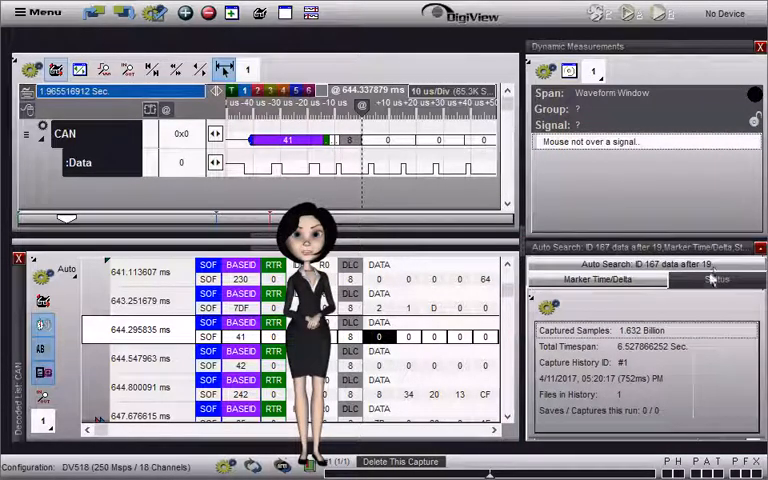